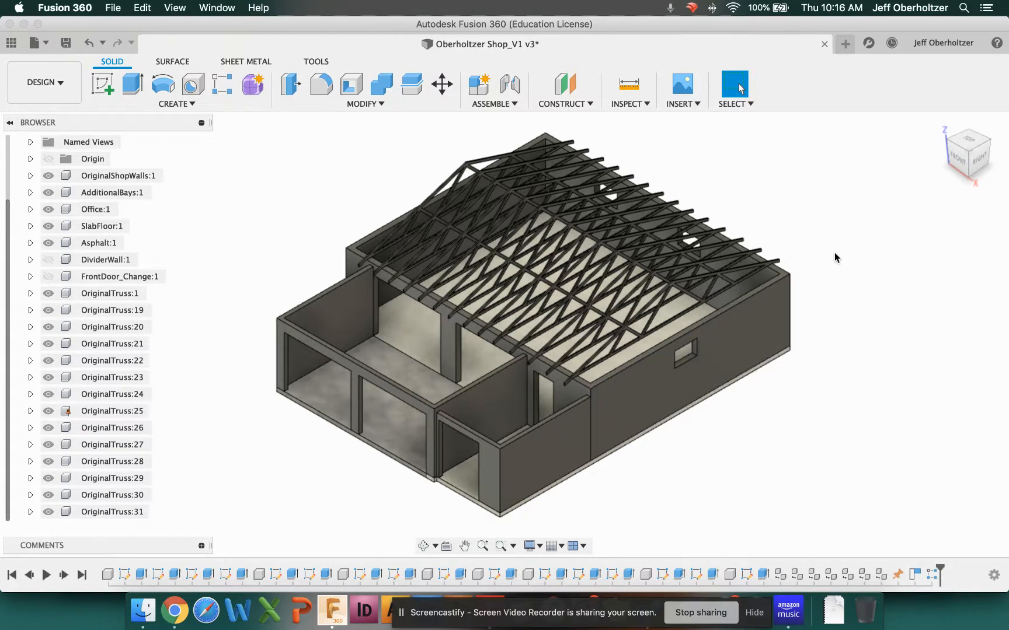
pyautogui.moveTo(791, 331)
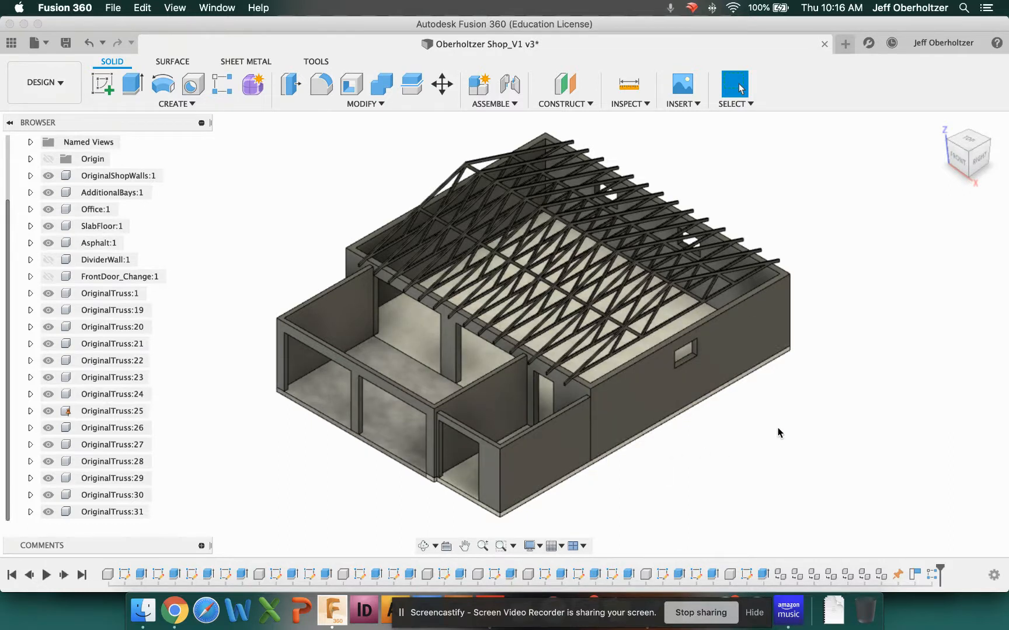
pyautogui.moveTo(695, 350)
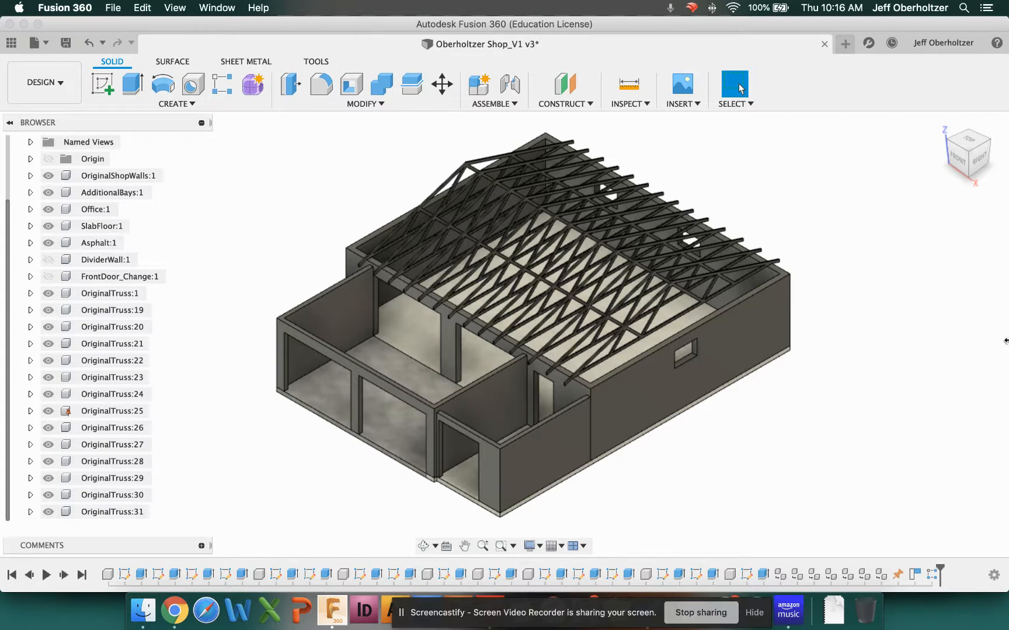
pyautogui.moveTo(973, 351)
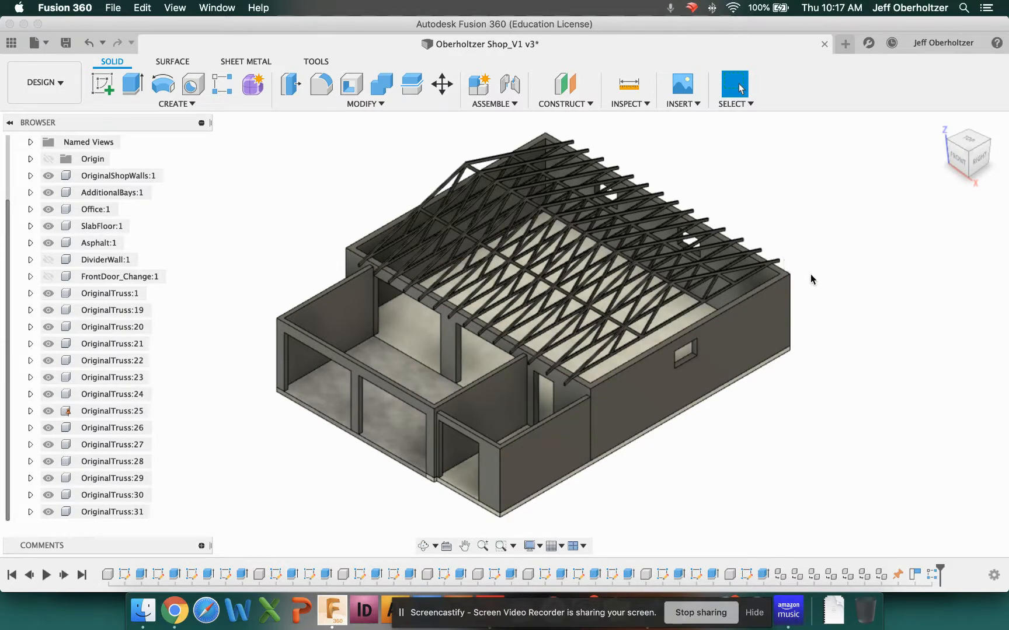
pyautogui.moveTo(778, 200)
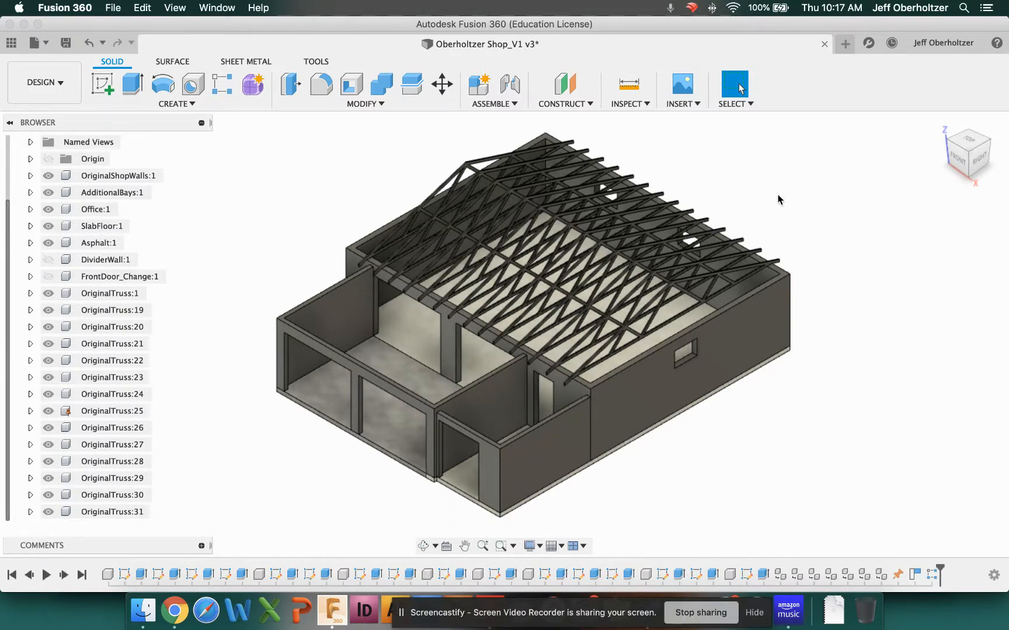
pyautogui.moveTo(793, 320)
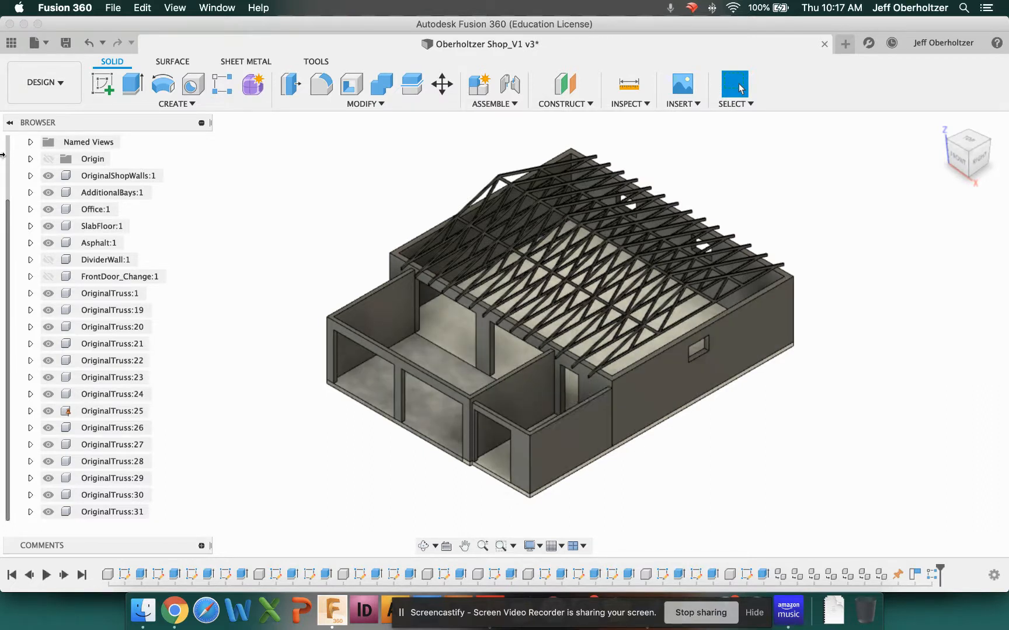
# - Hide AdditionalBays:1 so only the original shop, trusses and slab remain
pyautogui.click(48, 209)
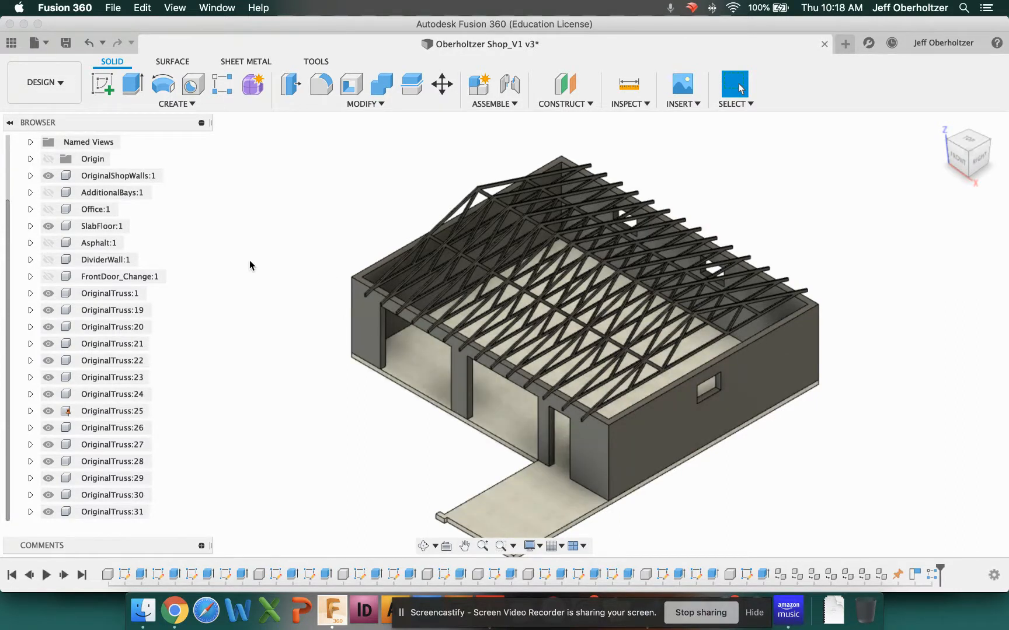
# - Make AdditionalBays:1 and Office:1 visible again in the Browser
pyautogui.click(112, 193)
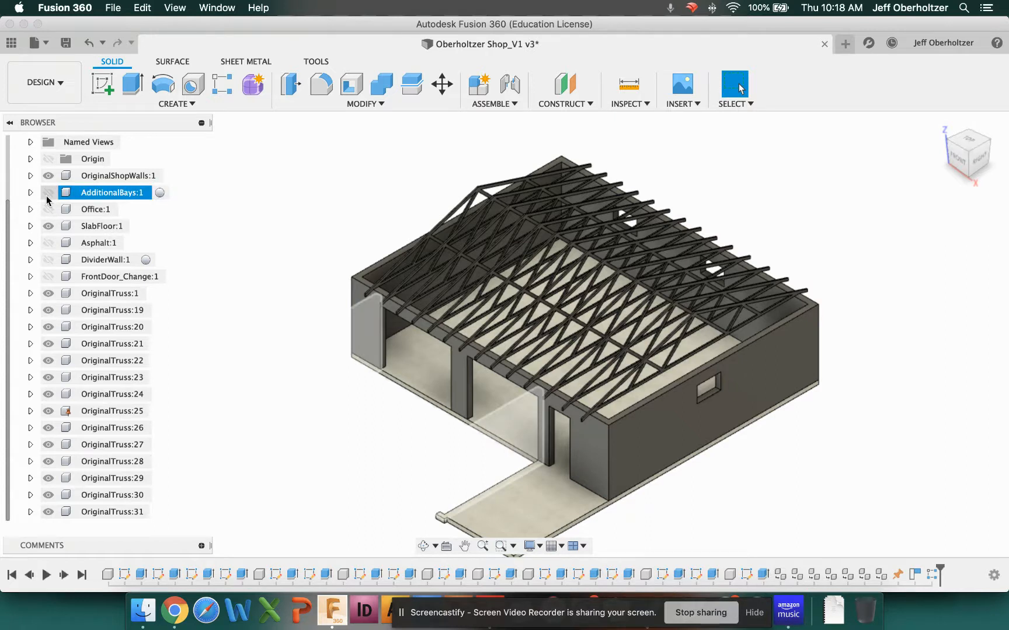
pyautogui.click(48, 192)
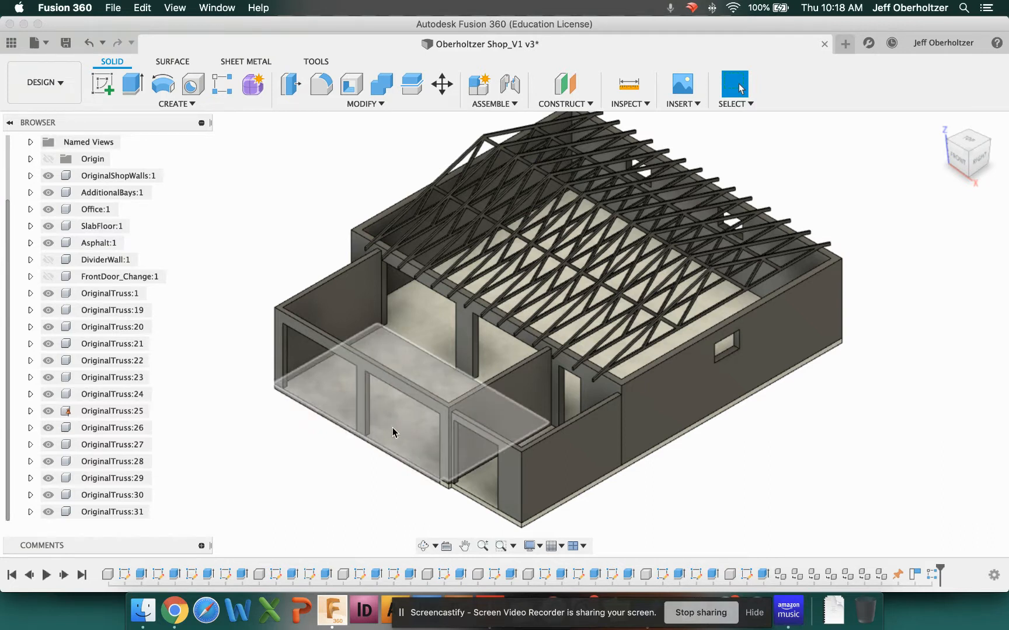
pyautogui.moveTo(425, 384)
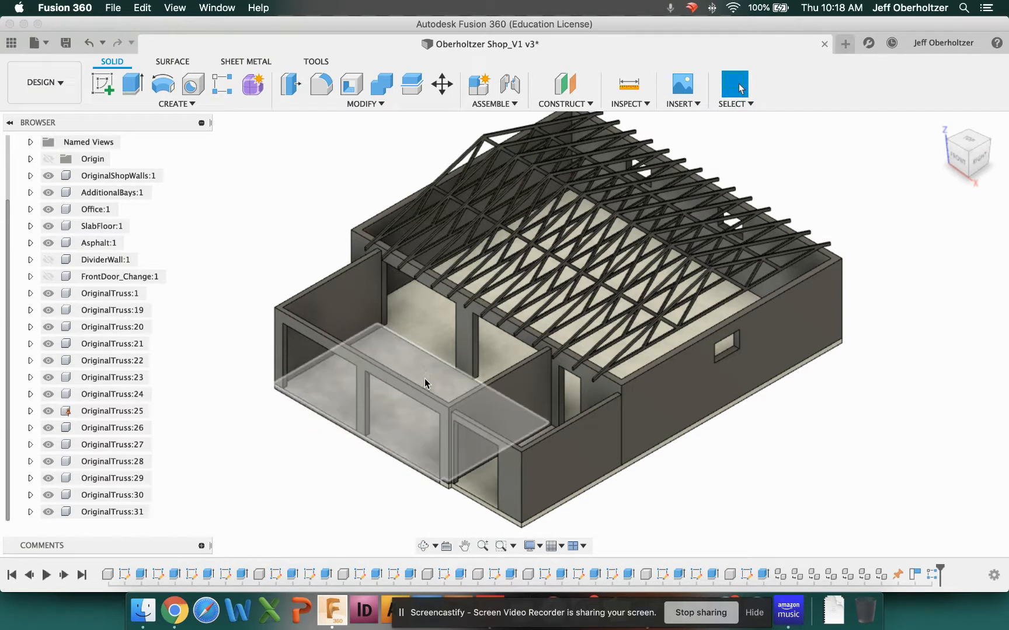
pyautogui.moveTo(395, 433)
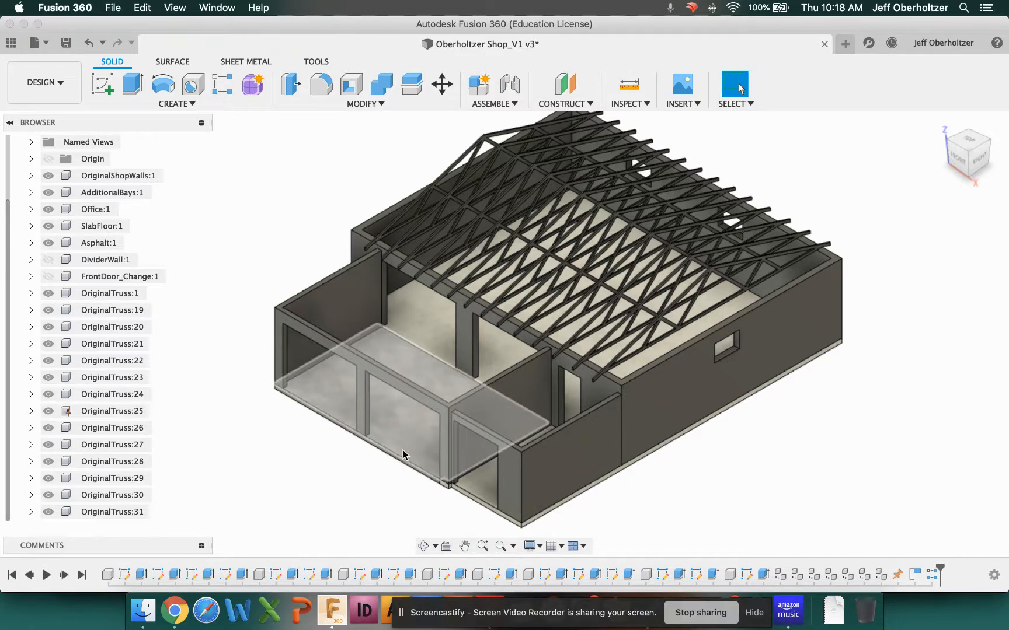
pyautogui.moveTo(312, 381)
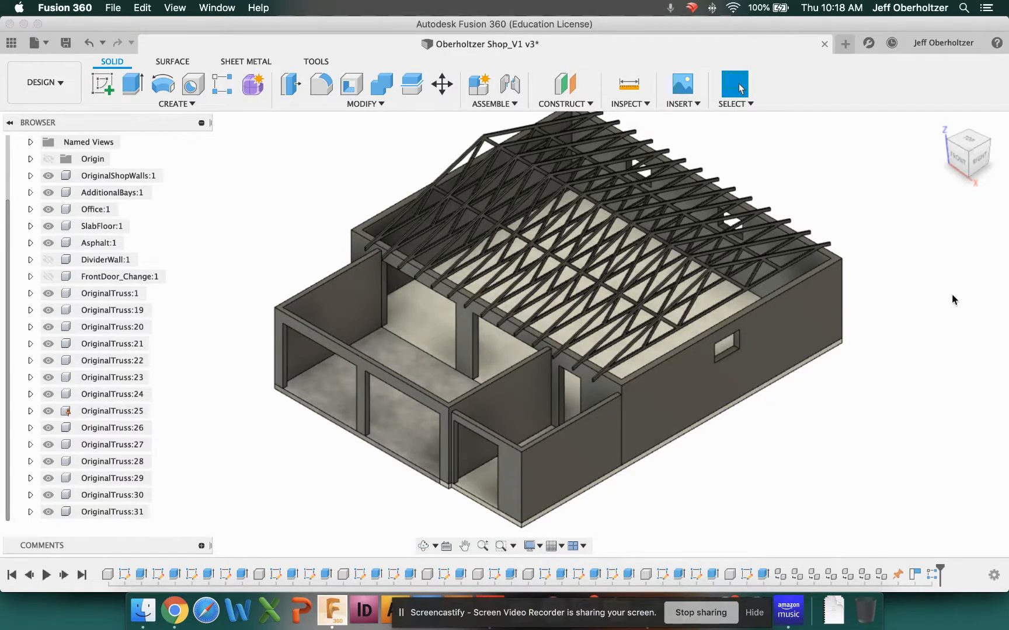
pyautogui.moveTo(971, 230)
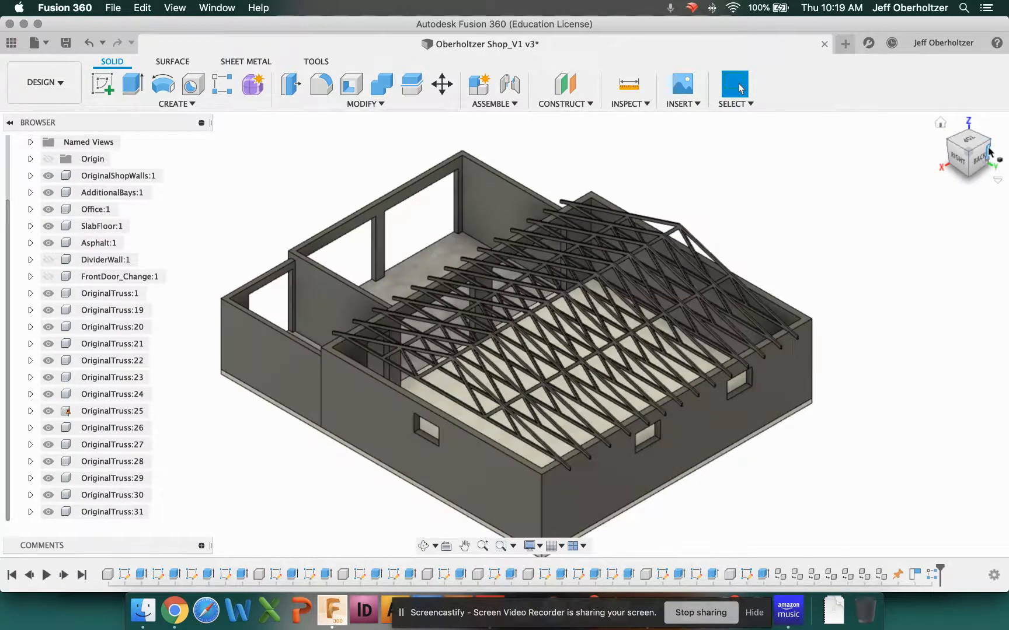
# - View the rear elevation straight on via the ViewCube's BACK face
pyautogui.click(981, 156)
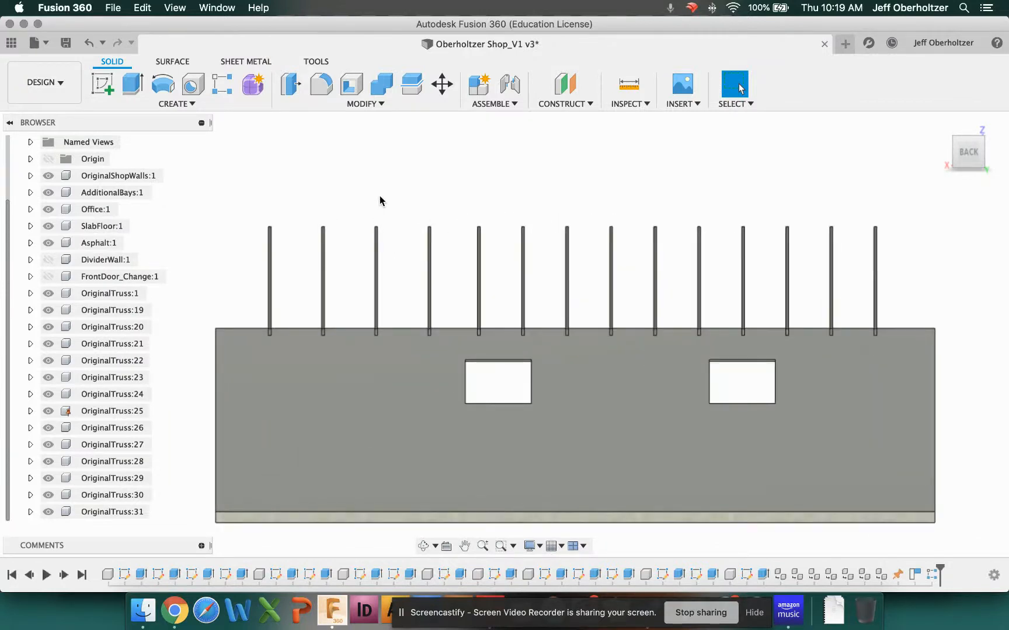
pyautogui.moveTo(386, 208)
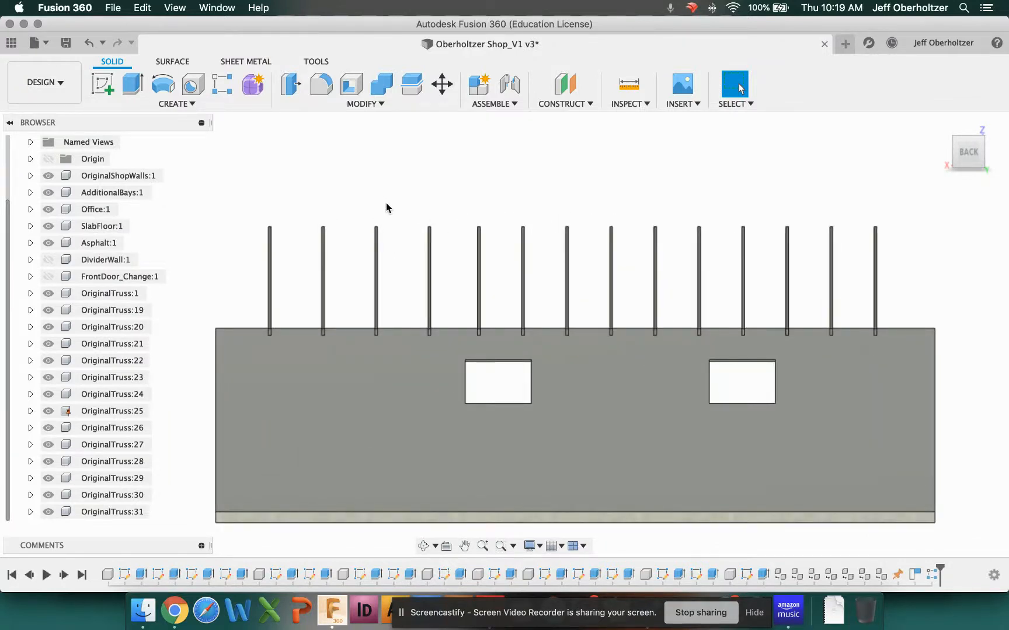
pyautogui.moveTo(761, 272)
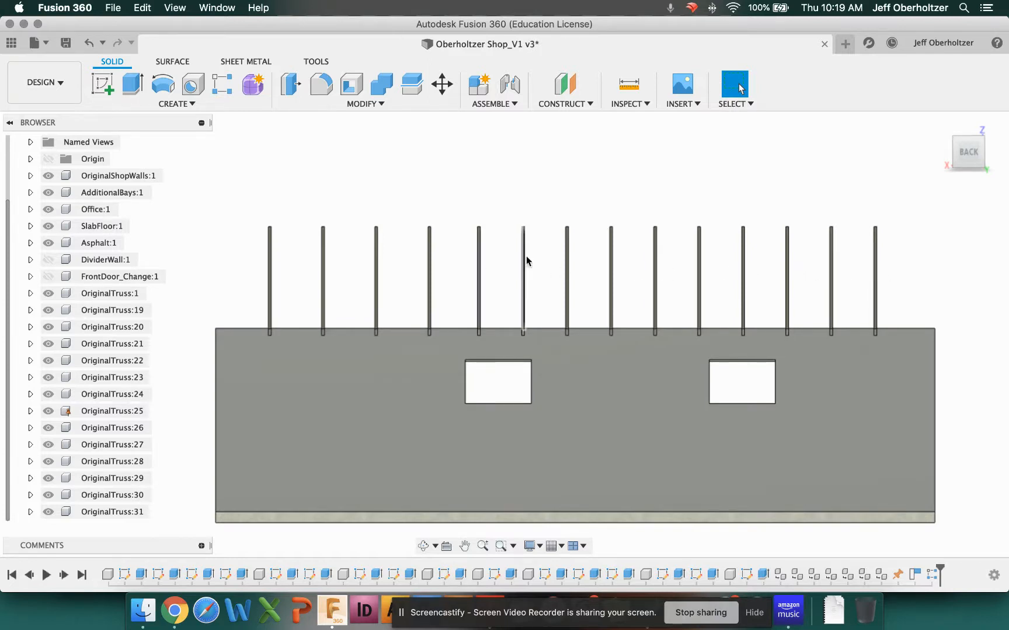
pyautogui.moveTo(477, 290)
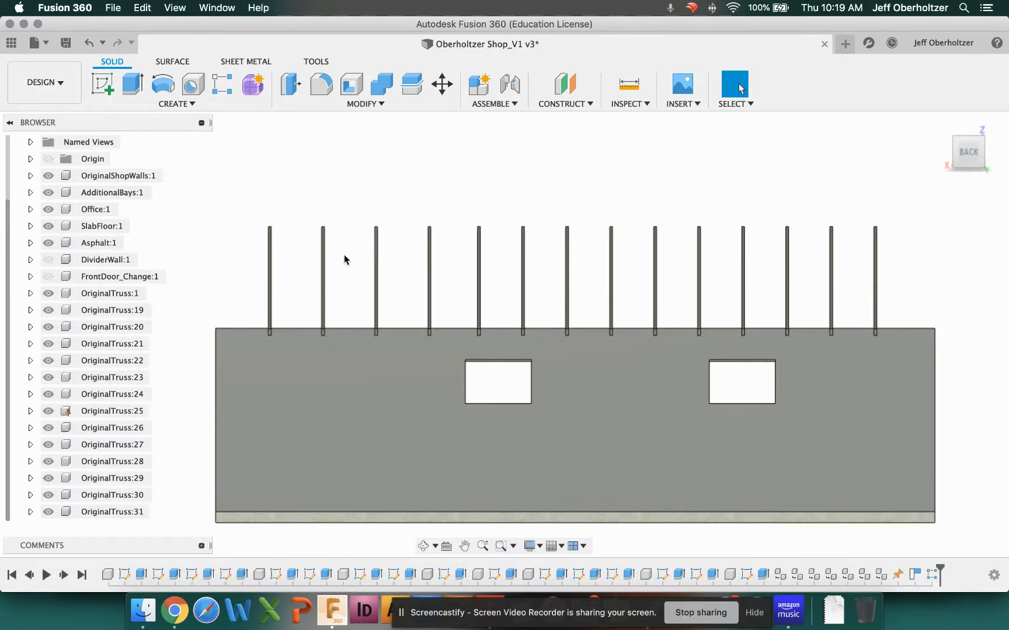
pyautogui.moveTo(220, 302)
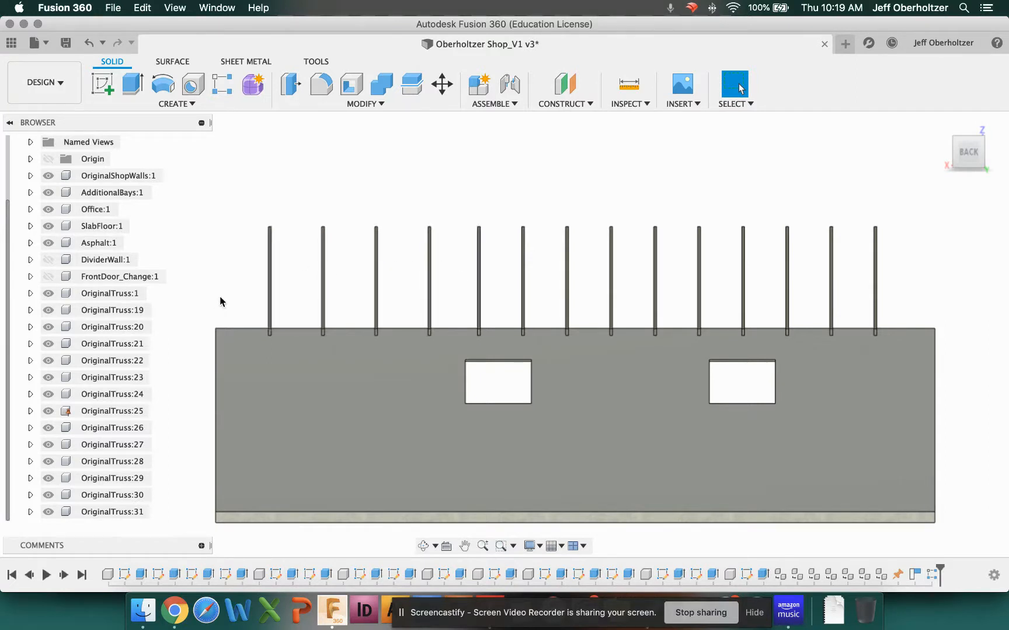
pyautogui.moveTo(540, 323)
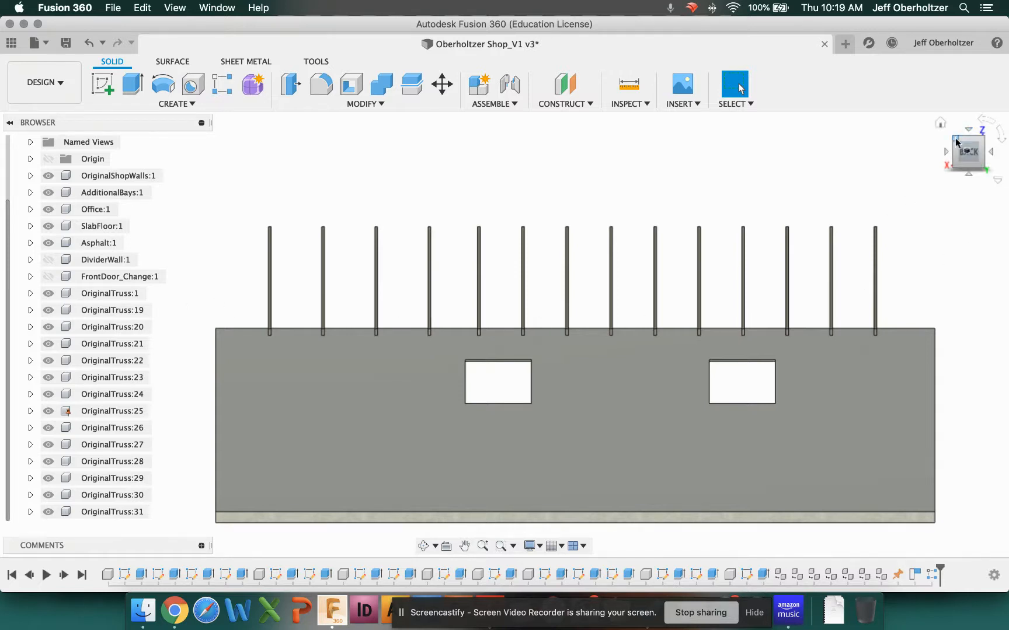
pyautogui.moveTo(345, 322)
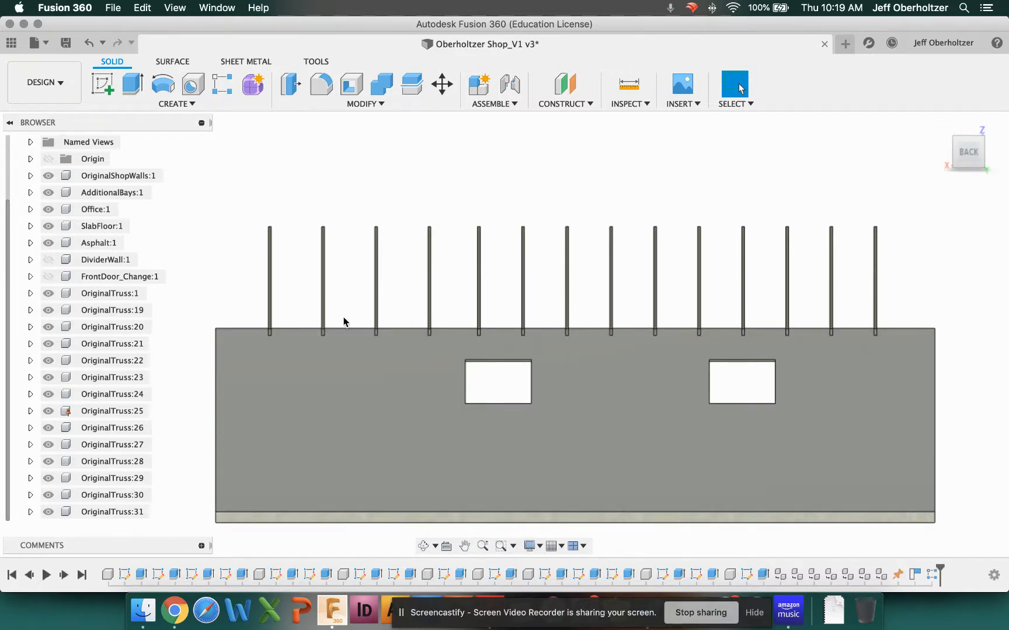
pyautogui.moveTo(509, 301)
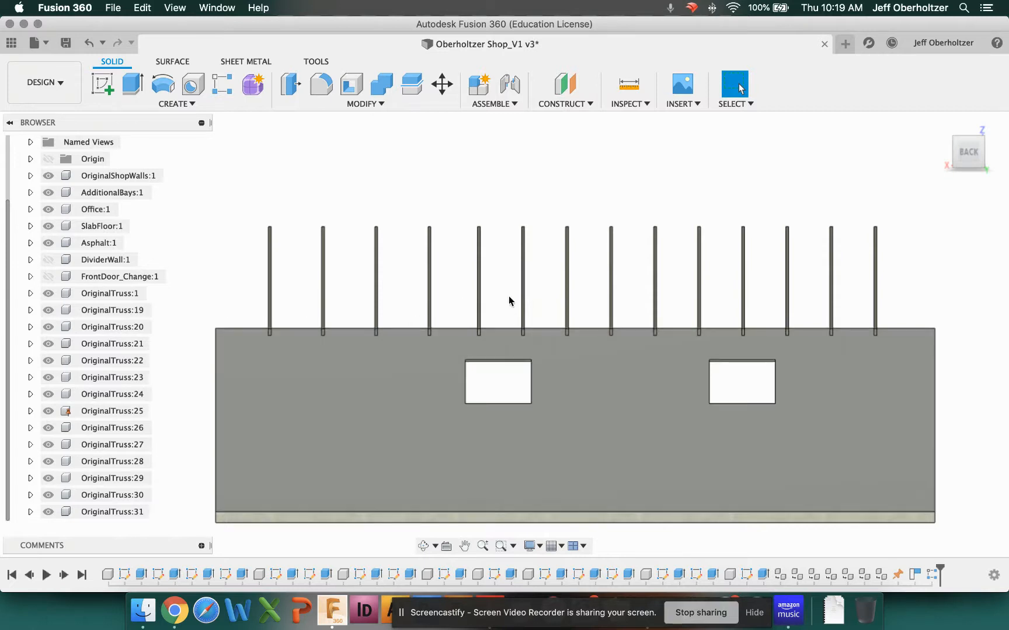
pyautogui.moveTo(375, 269)
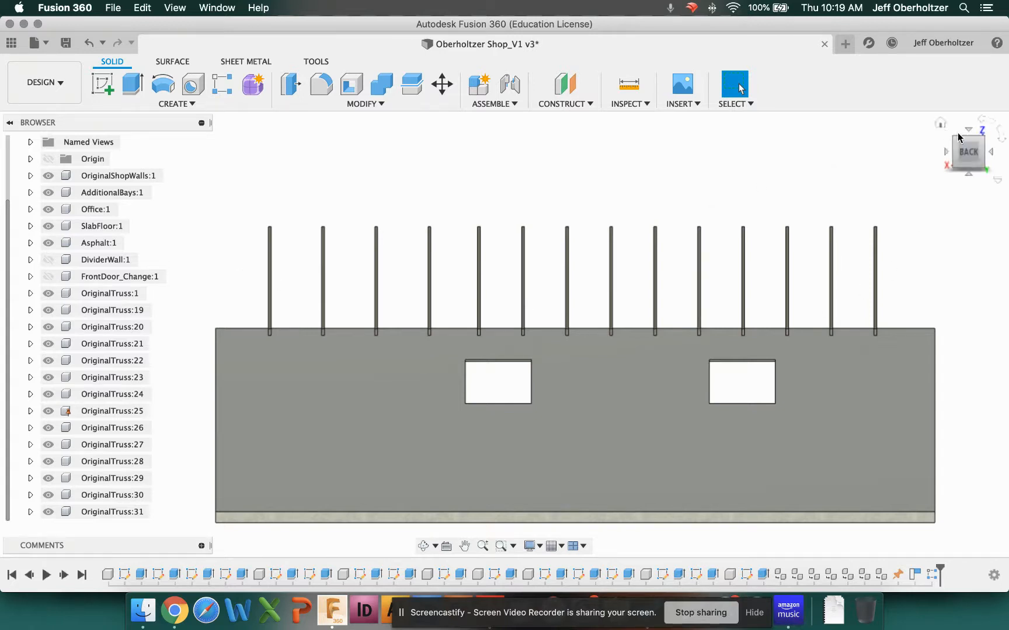
pyautogui.moveTo(288, 314)
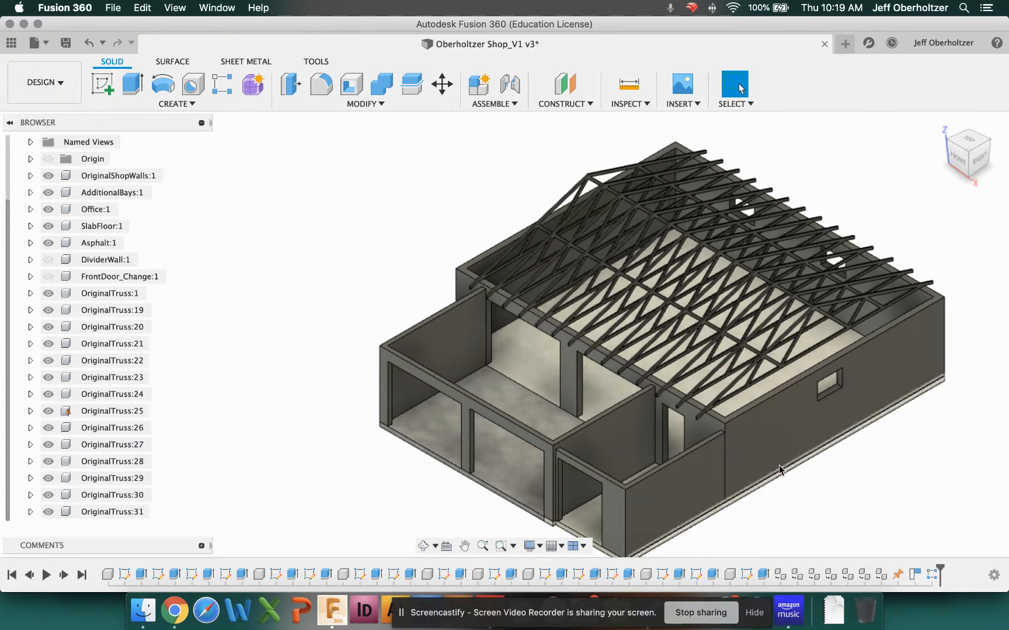
pyautogui.moveTo(894, 512)
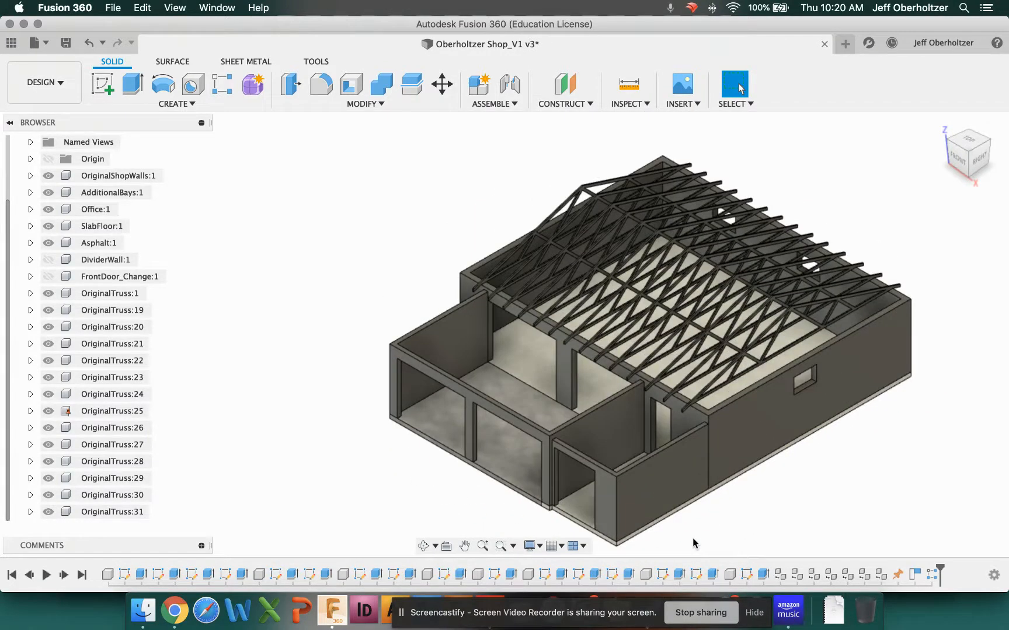
pyautogui.moveTo(724, 559)
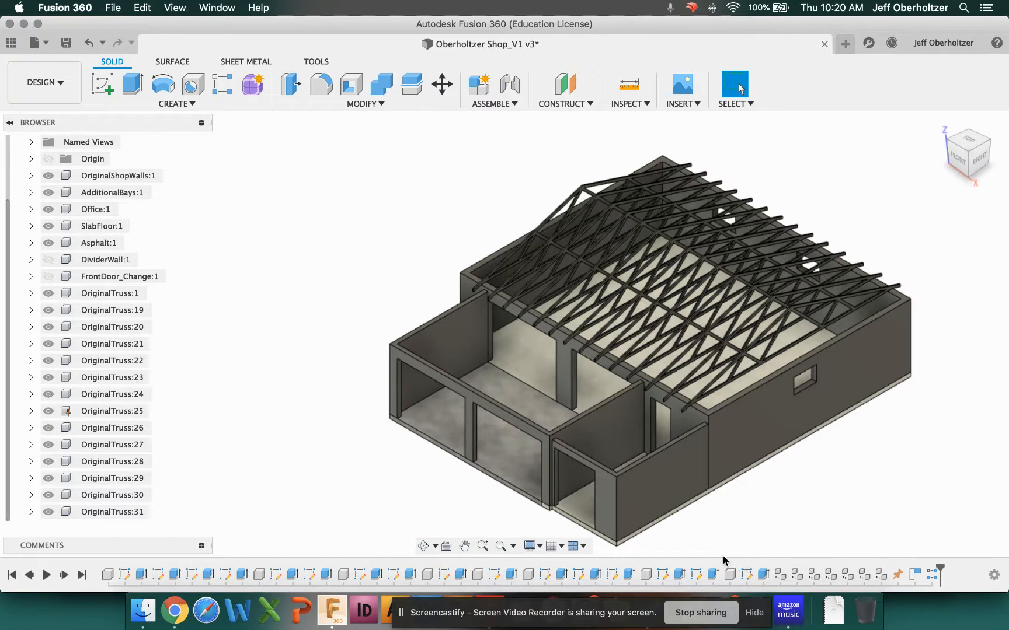
pyautogui.moveTo(296, 523)
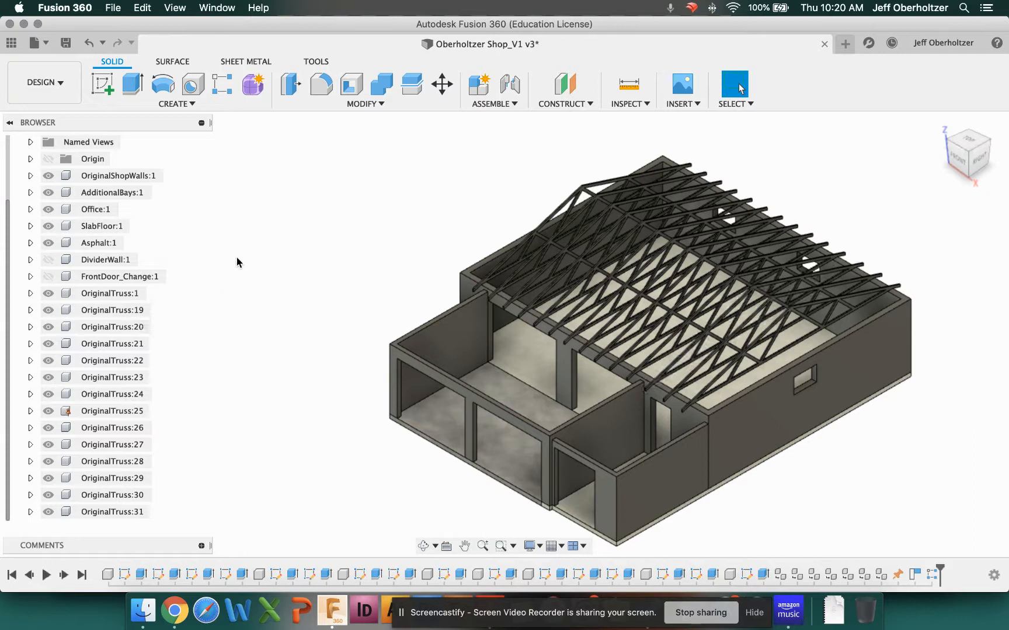
pyautogui.moveTo(272, 335)
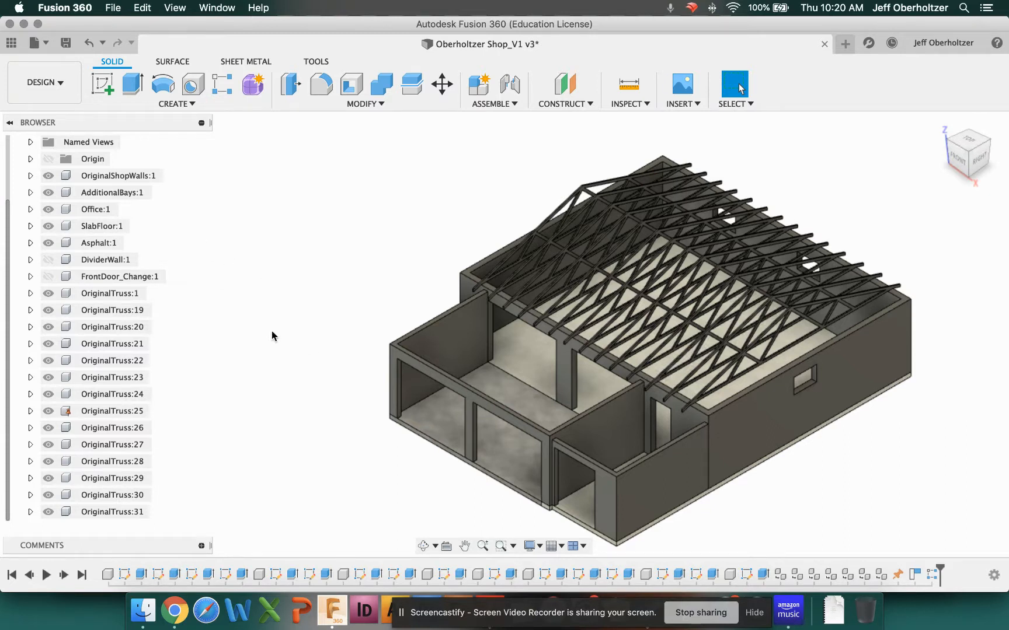
pyautogui.moveTo(262, 331)
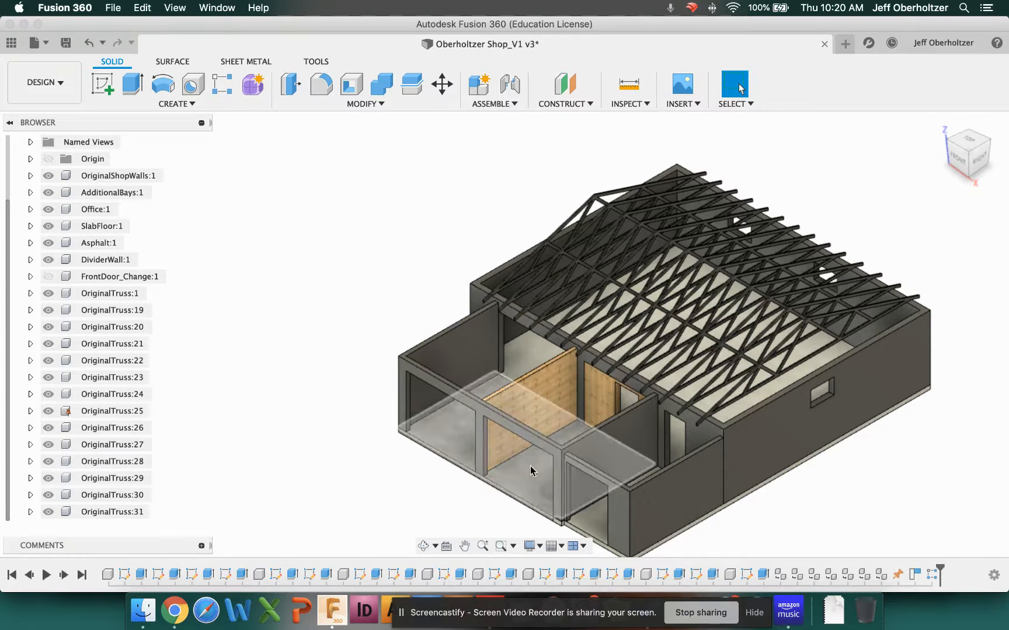
pyautogui.moveTo(534, 480)
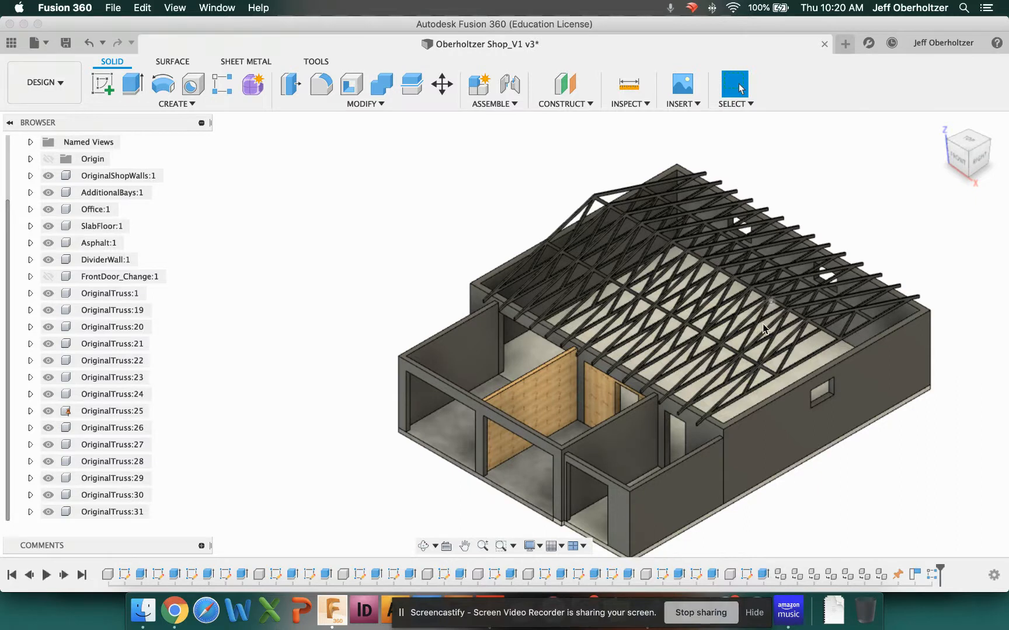
pyautogui.moveTo(842, 340)
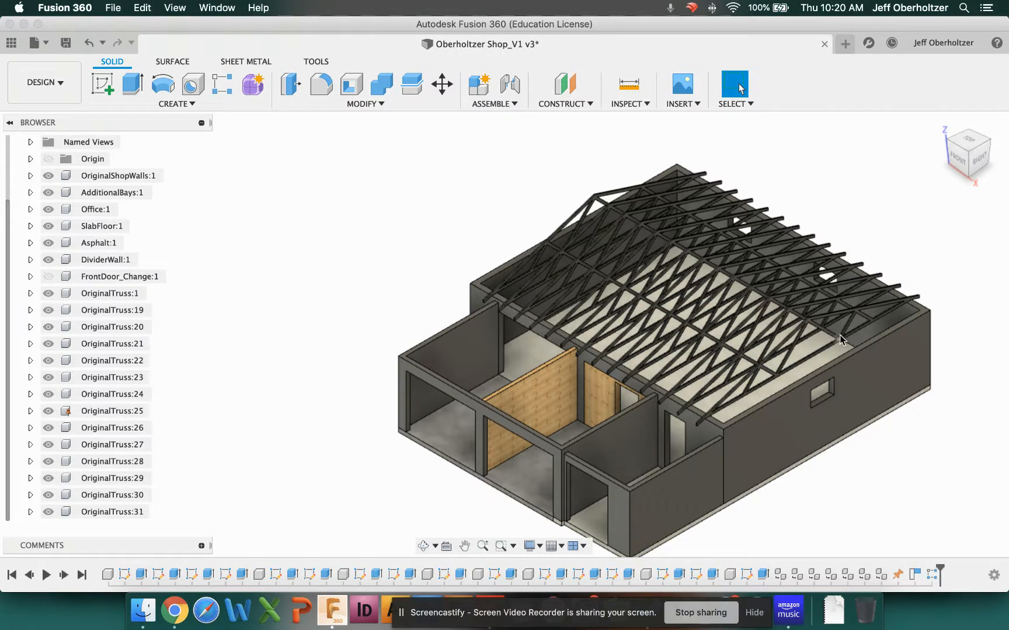
pyautogui.moveTo(305, 293)
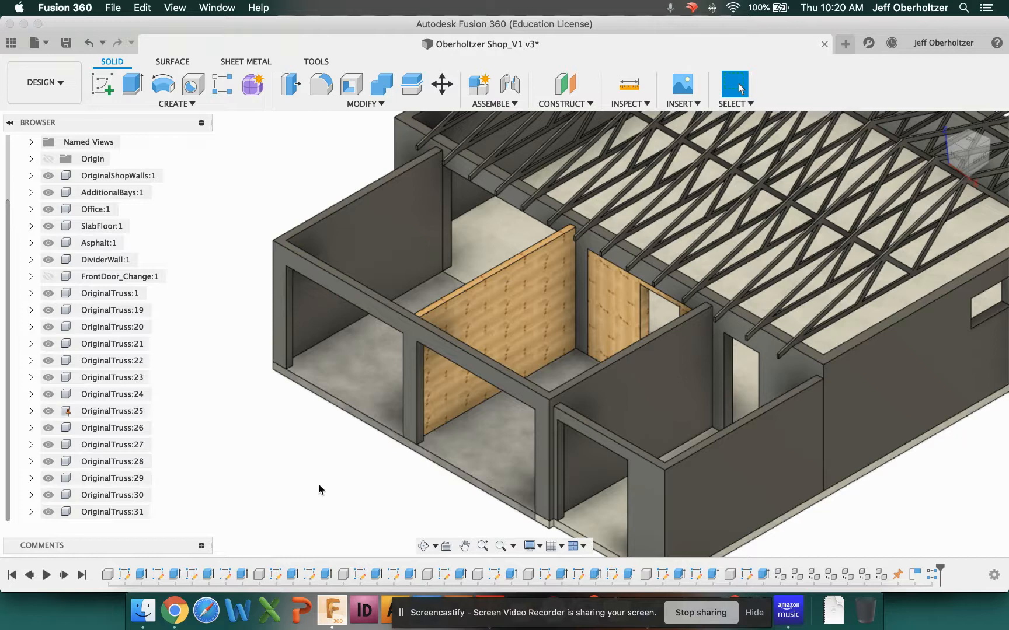
pyautogui.moveTo(597, 501)
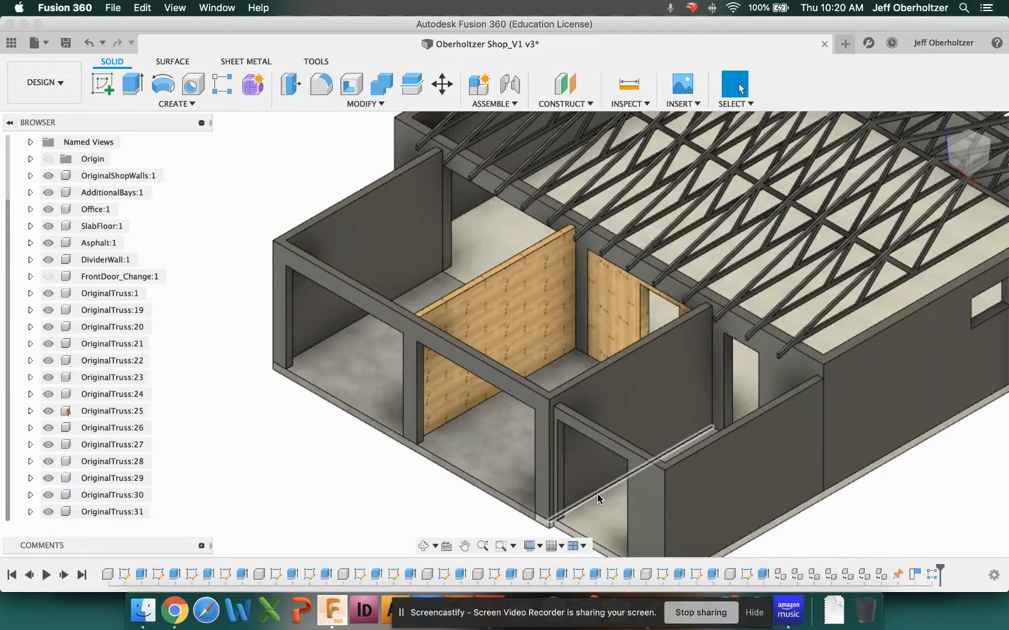
pyautogui.moveTo(29, 302)
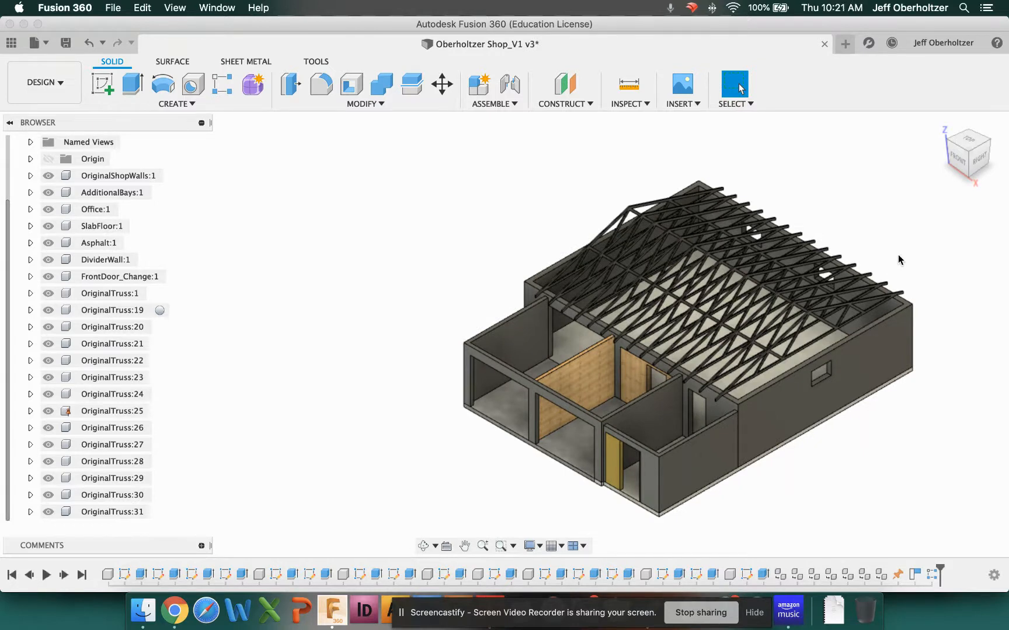
pyautogui.moveTo(898, 257)
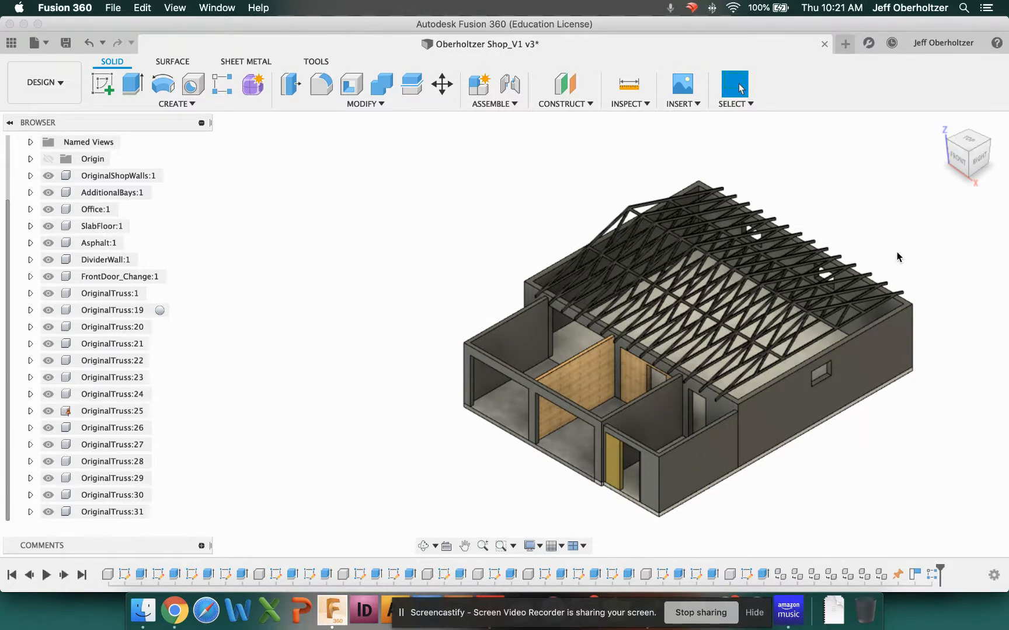